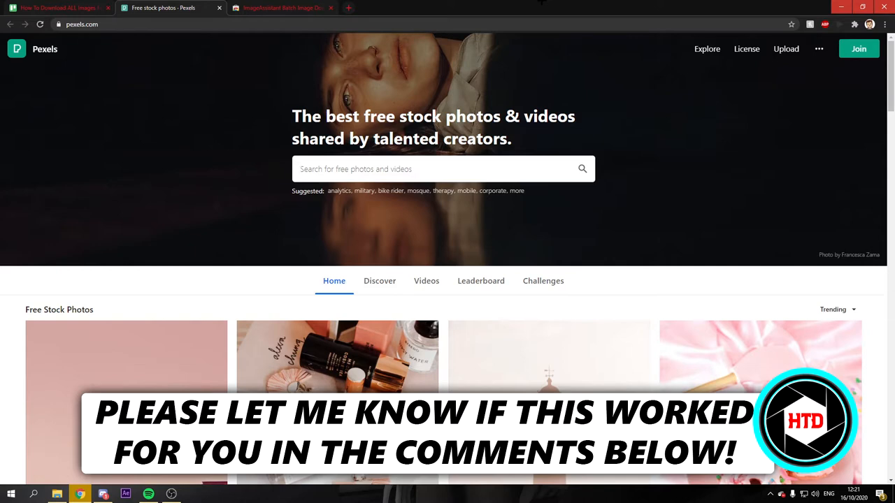
- Switch from Pexels to the ImageAssistant extension's Chrome Web Store page
left_click(426, 168)
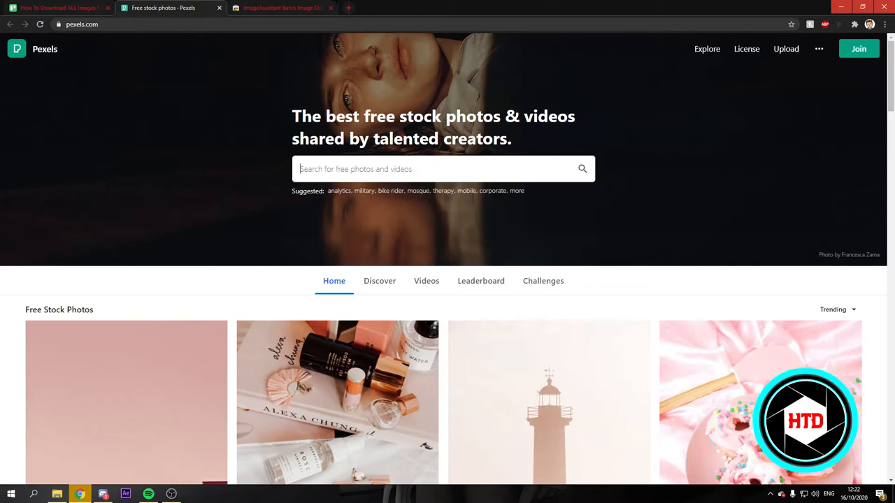
left_click(279, 8)
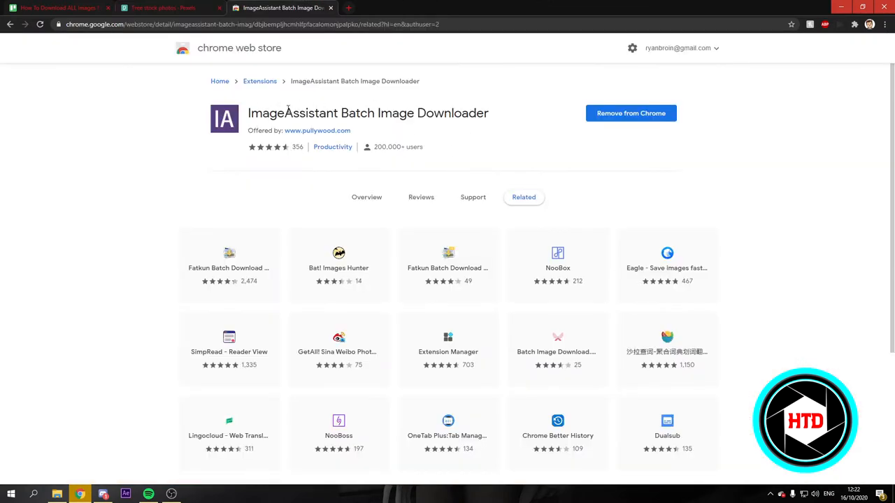
mouse_move(218, 54)
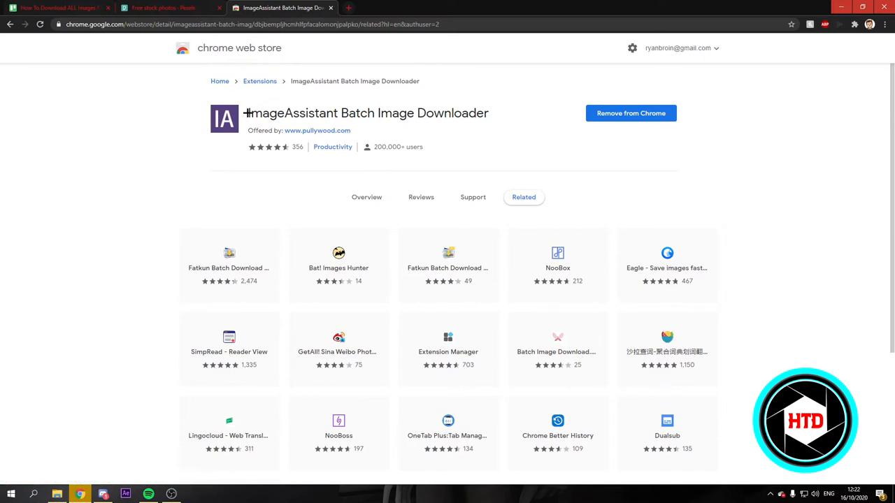
mouse_move(436, 118)
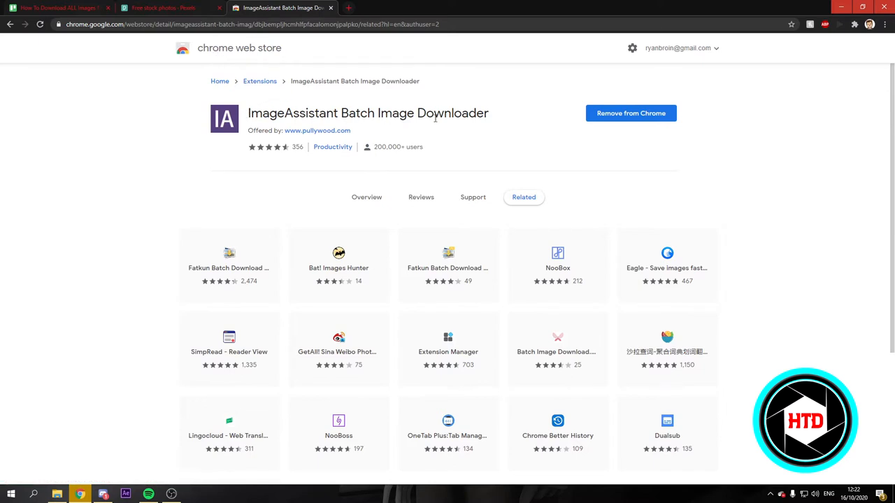
mouse_move(630, 113)
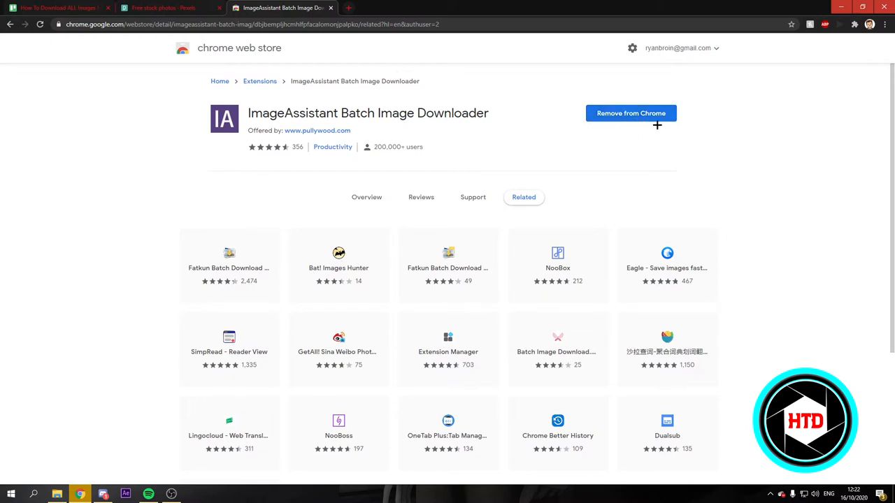
mouse_move(648, 79)
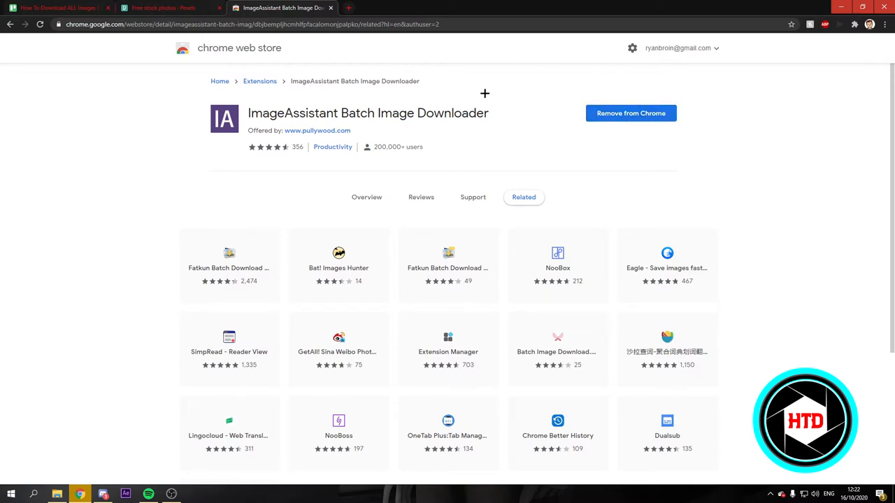
- Return to the Pexels homepage and look through its free stock photo grid
left_click(161, 8)
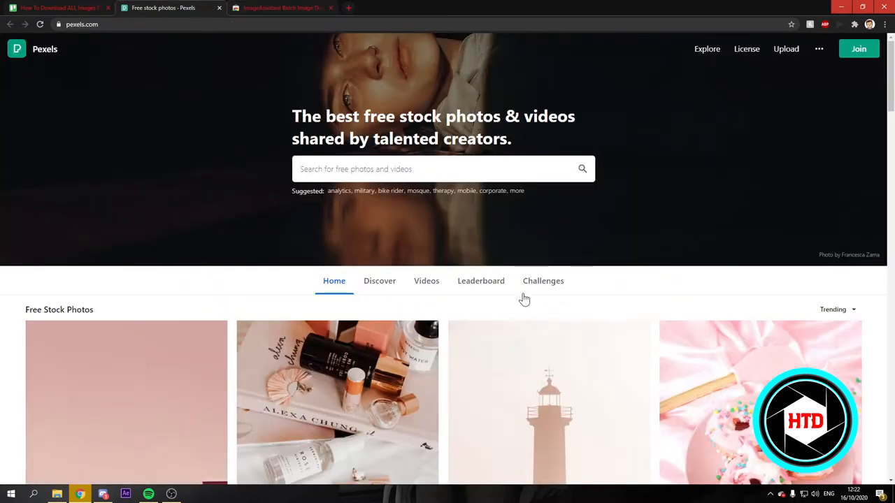
scroll("down", 3)
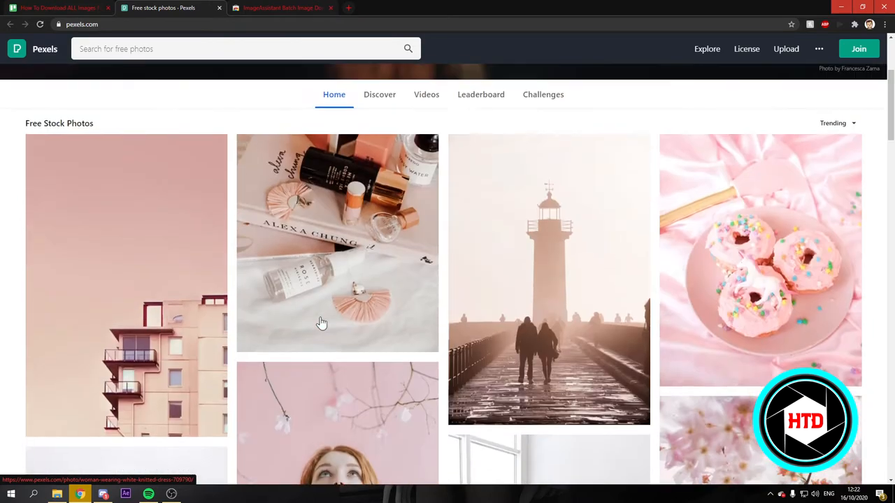
scroll("up", 3)
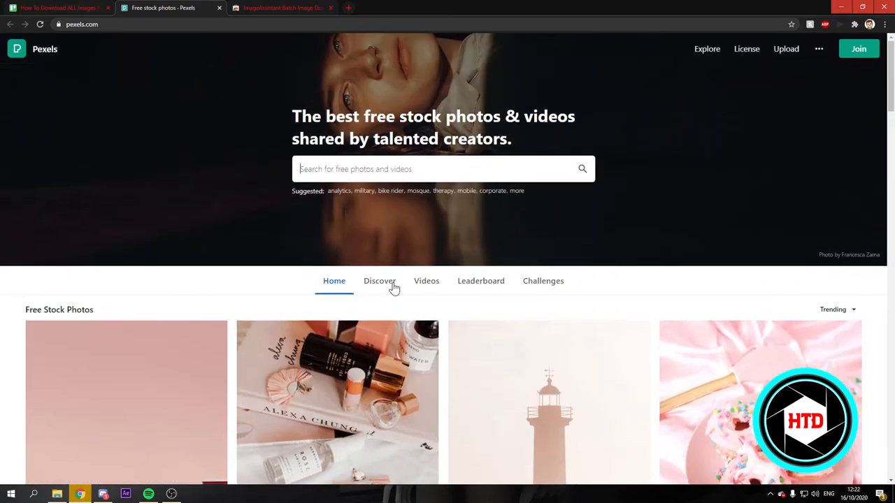
mouse_move(444, 229)
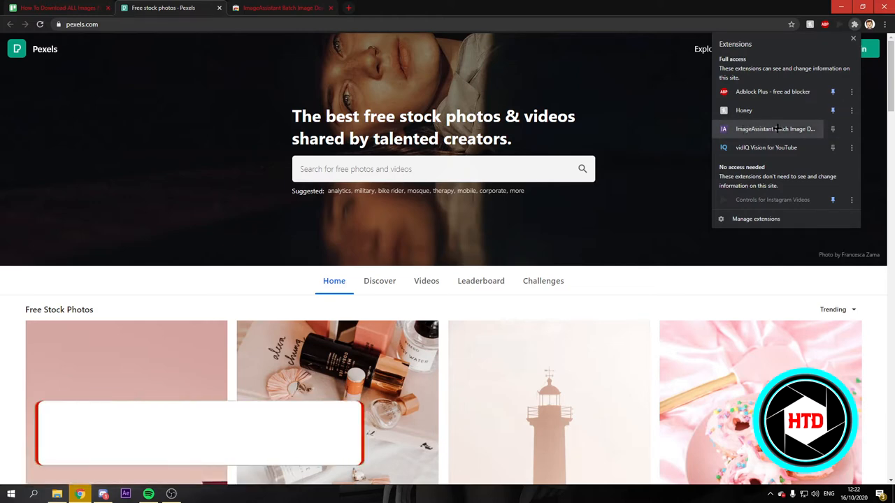
mouse_move(775, 128)
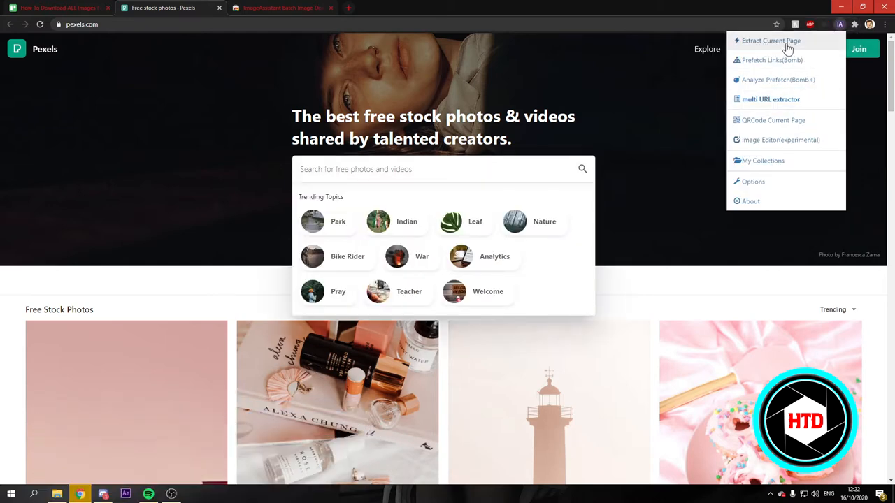
- Extract every image on the Pexels page into the ImageAssistant gallery
left_click(770, 41)
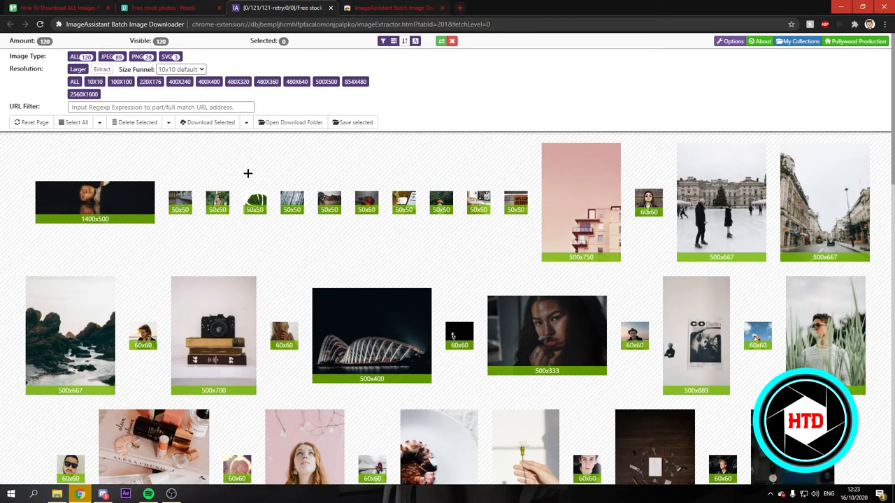
left_click(514, 203)
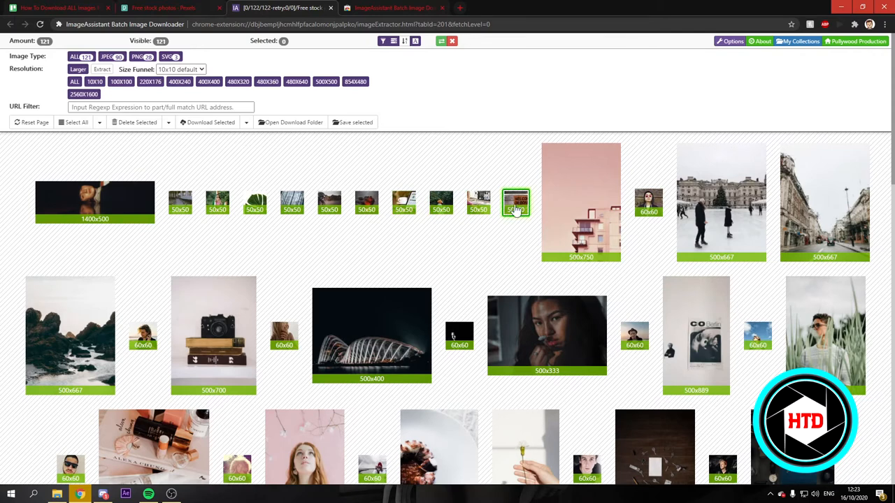
mouse_move(516, 203)
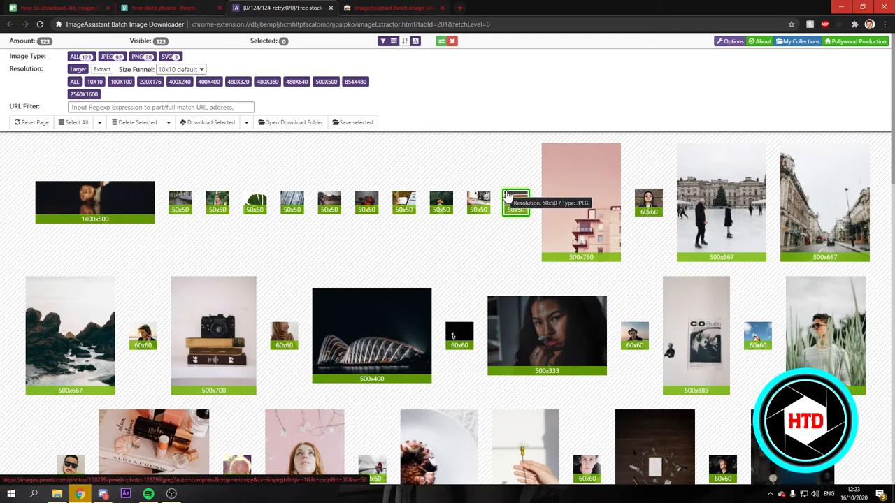
mouse_move(181, 201)
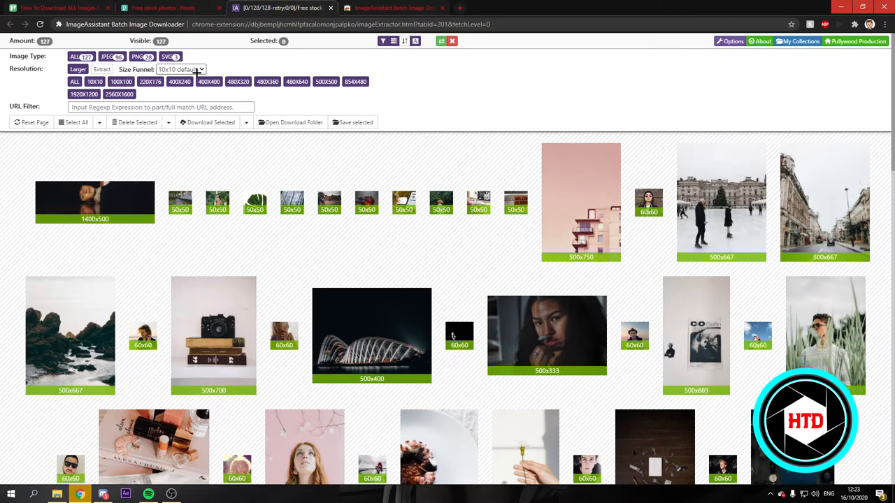
- Apply a 100x100 minimum size filter so only the large photos remain, and review them
left_click(180, 70)
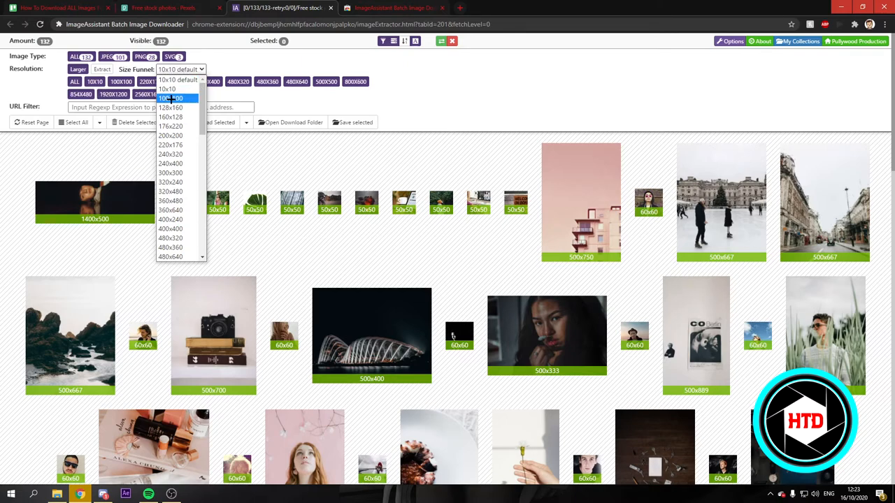
left_click(170, 98)
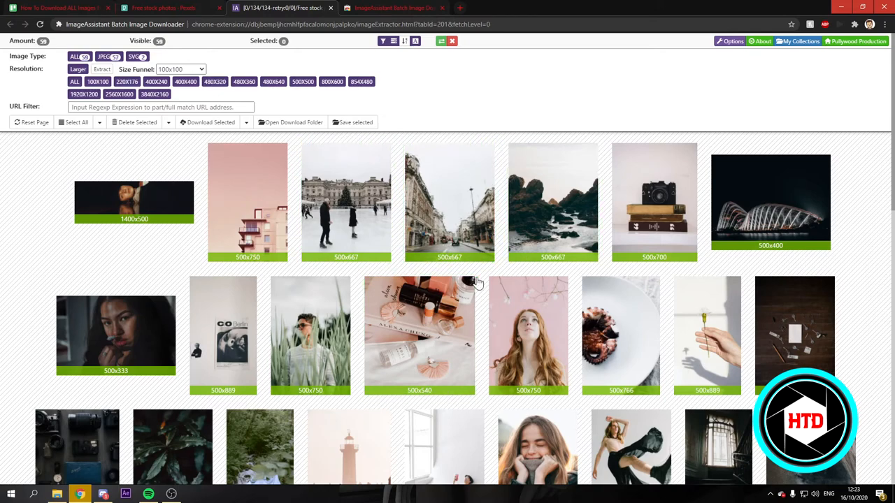
scroll("down", 3)
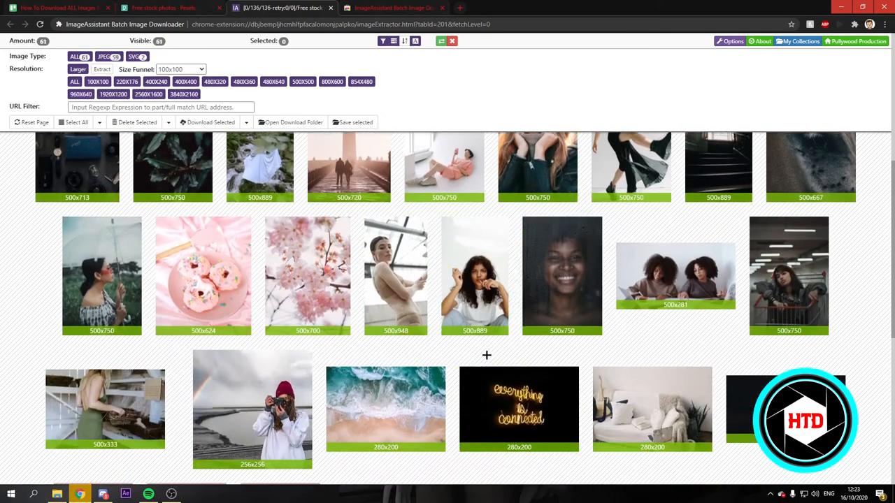
scroll("down", 3)
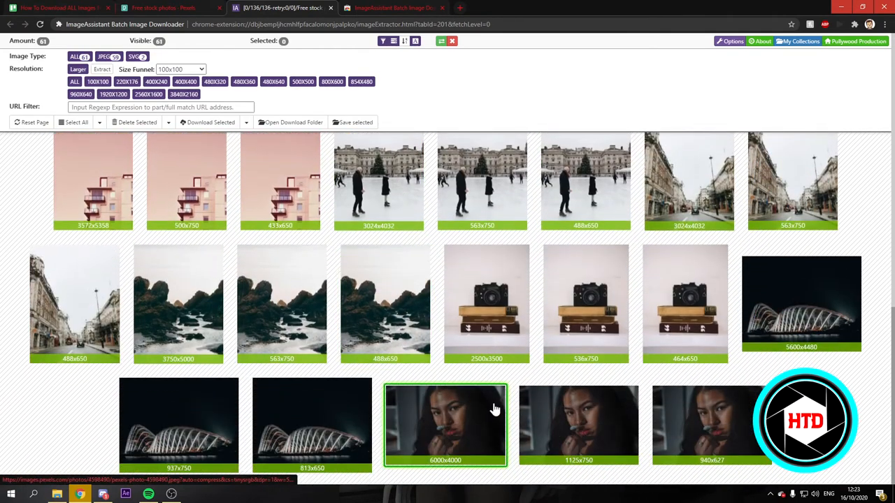
scroll("down", 3)
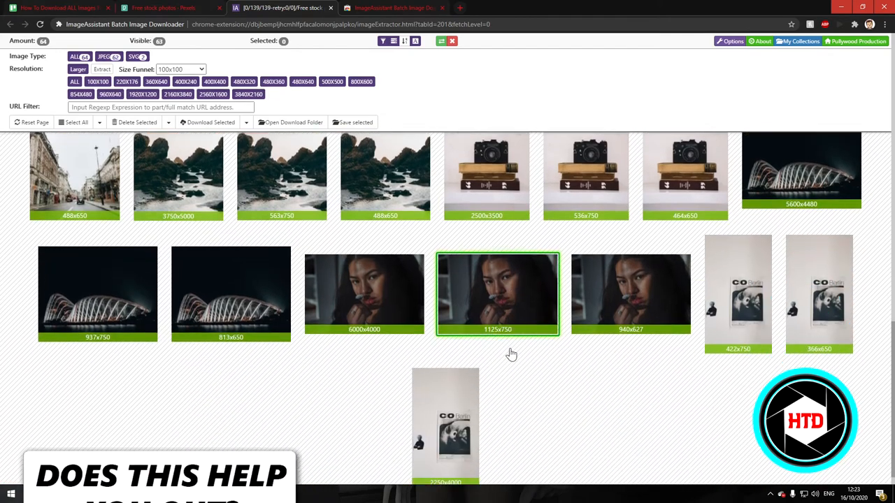
scroll("up", 3)
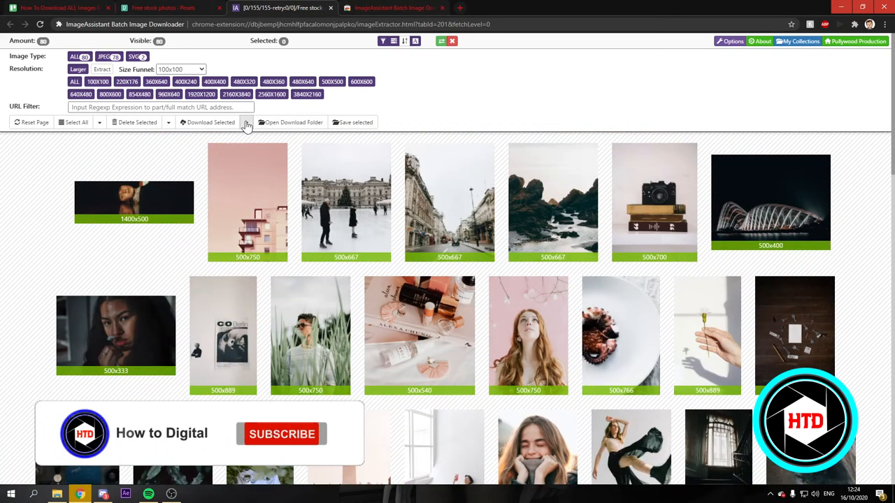
- Choose Download All for the filtered images and select the save path pattern for editing
left_click(283, 433)
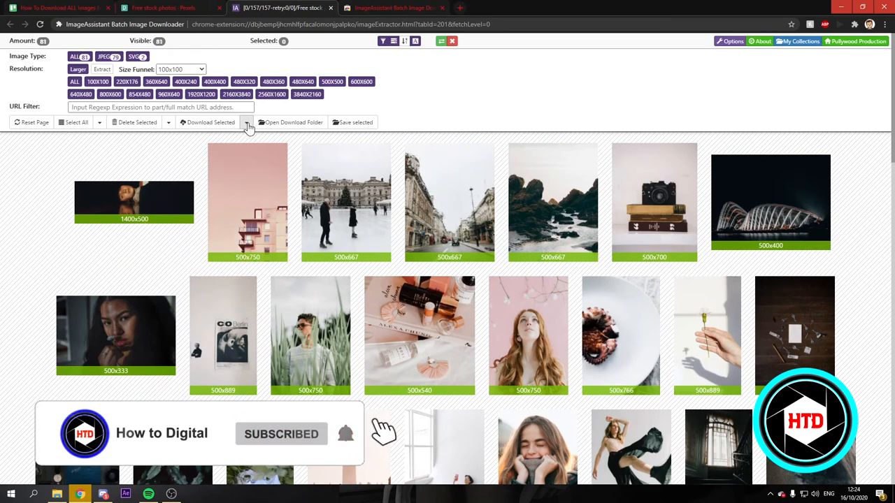
left_click(246, 123)
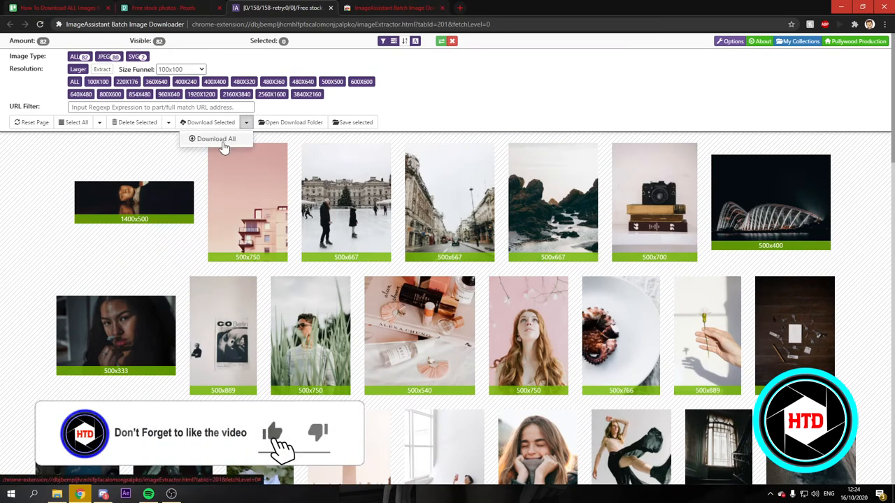
left_click(216, 139)
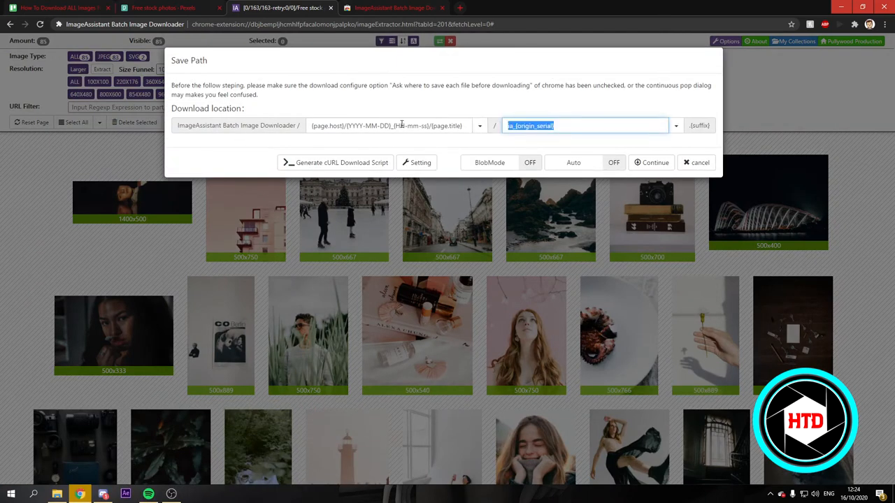
left_click(389, 126)
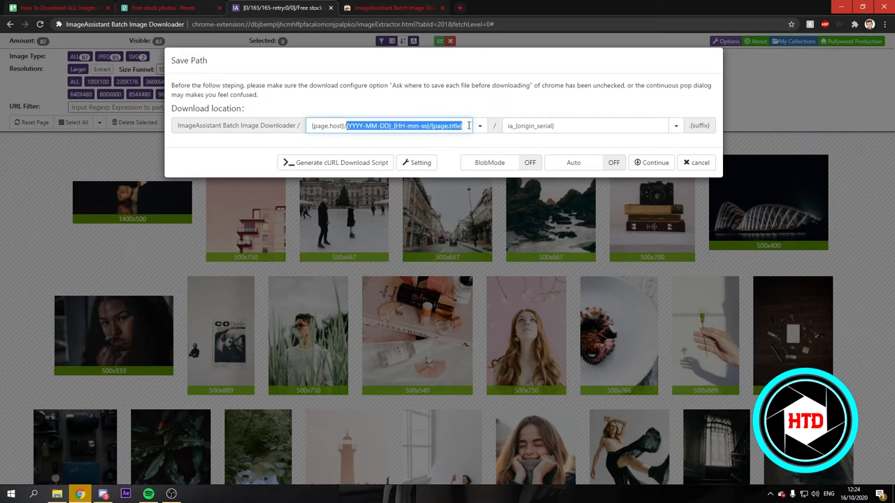